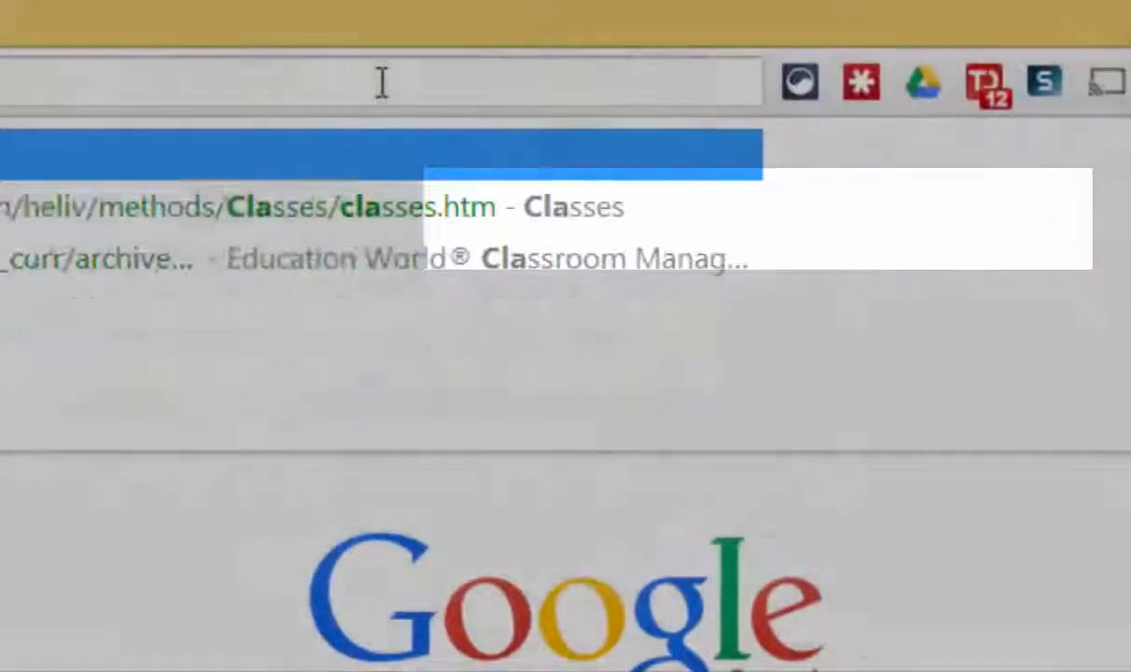
- Go to classroom.google.com in Chrome to load the Classroom welcome page
{"action": "type", "text": "classroom.google.com/u/0/mulihiolb"}
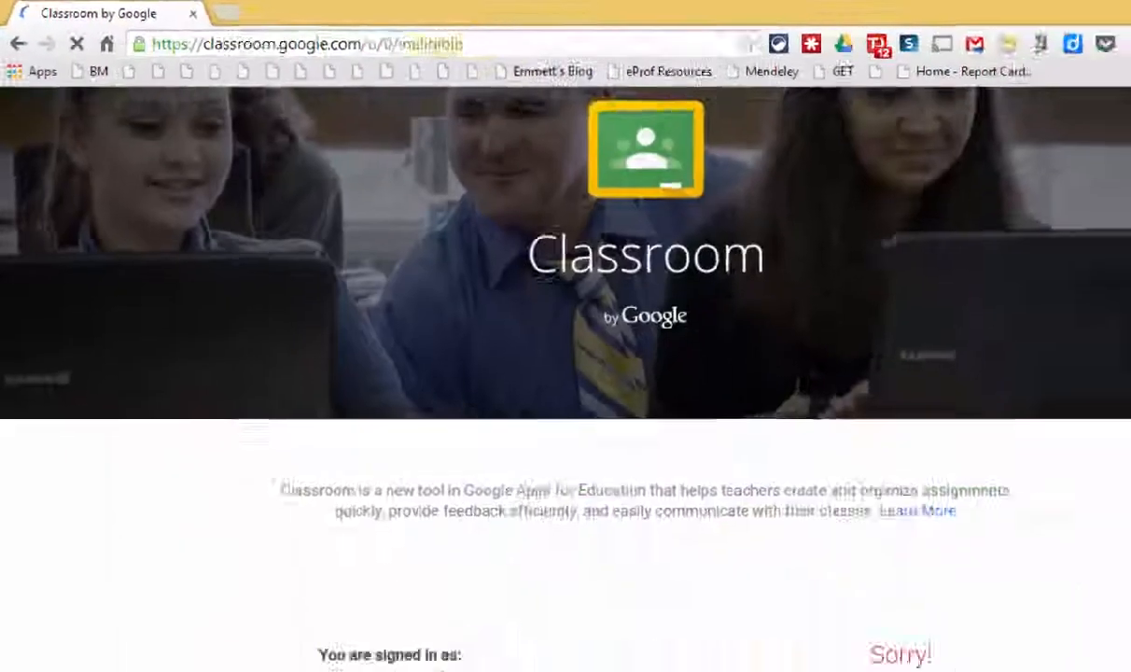
{"action": "scroll", "scroll_direction": "down", "scroll_amount": 3}
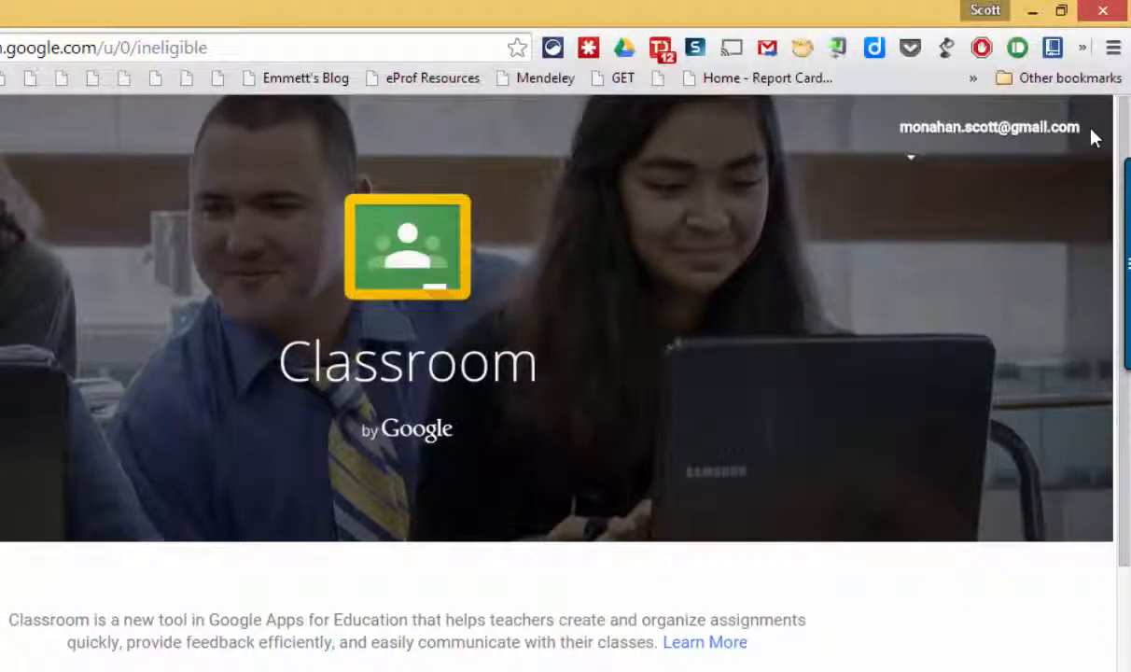
- Open the account switcher from the top-right email to list signed-in accounts
{"action": "left_click", "coordinate": [989, 127]}
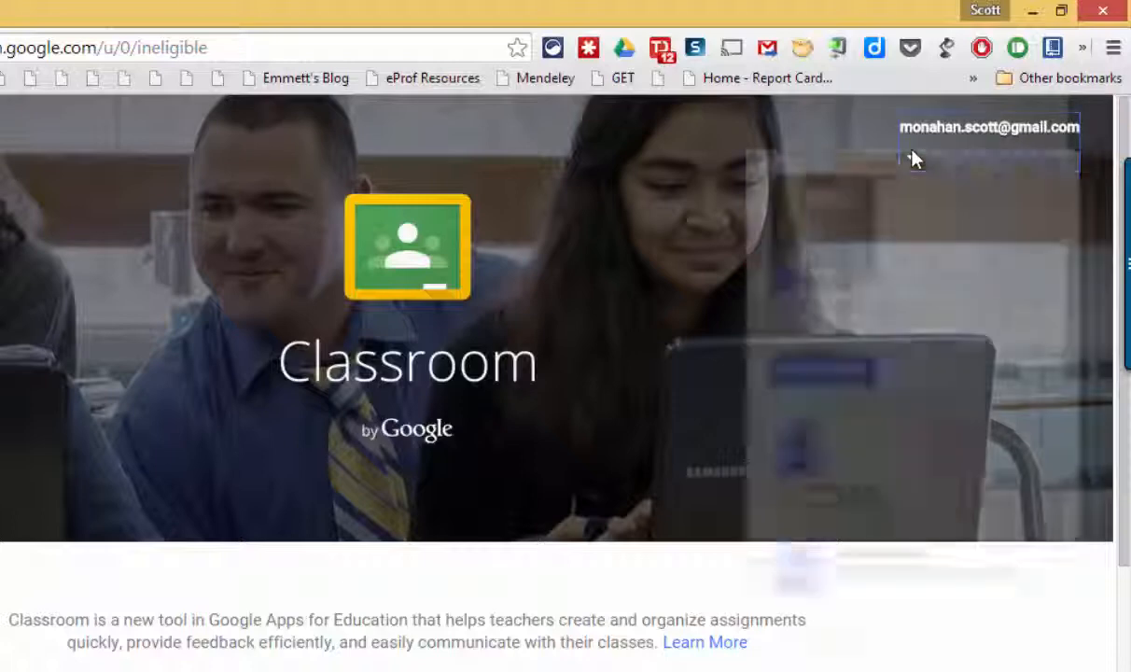
{"action": "left_click", "coordinate": [988, 127]}
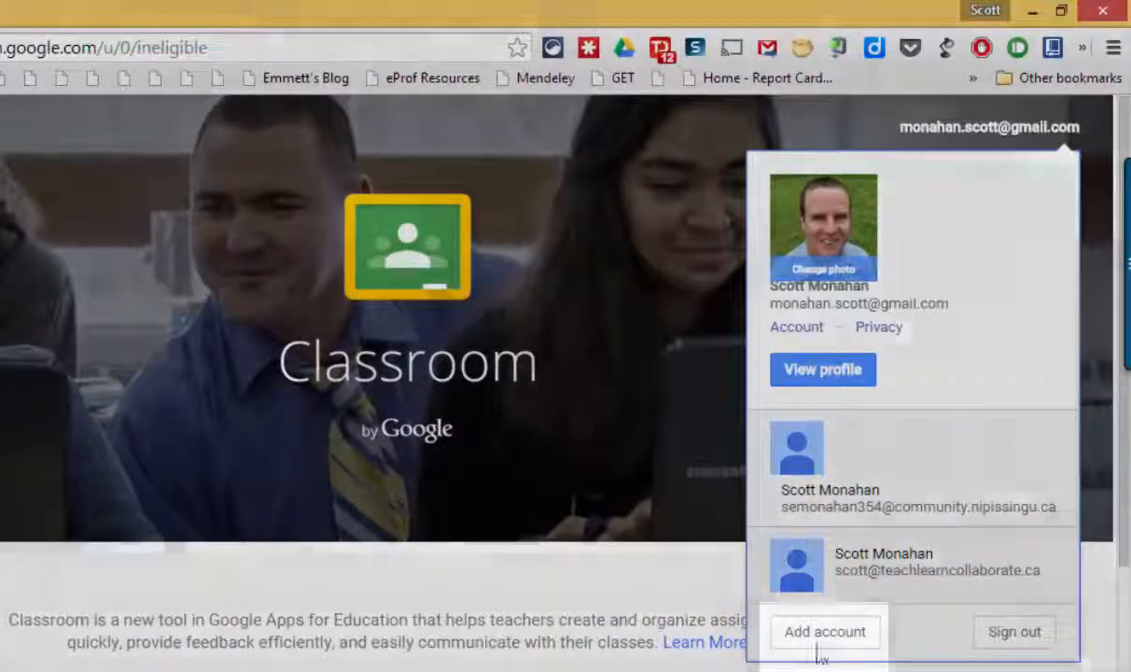
{"action": "left_click", "coordinate": [823, 632]}
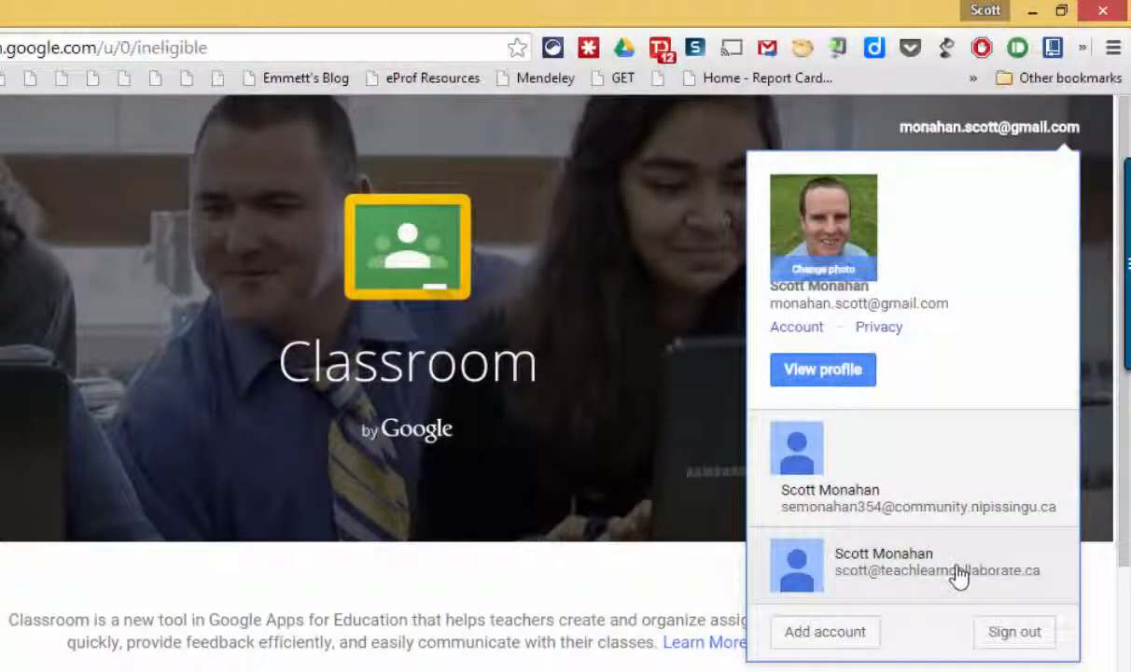
{"action": "mouse_move", "coordinate": [971, 571]}
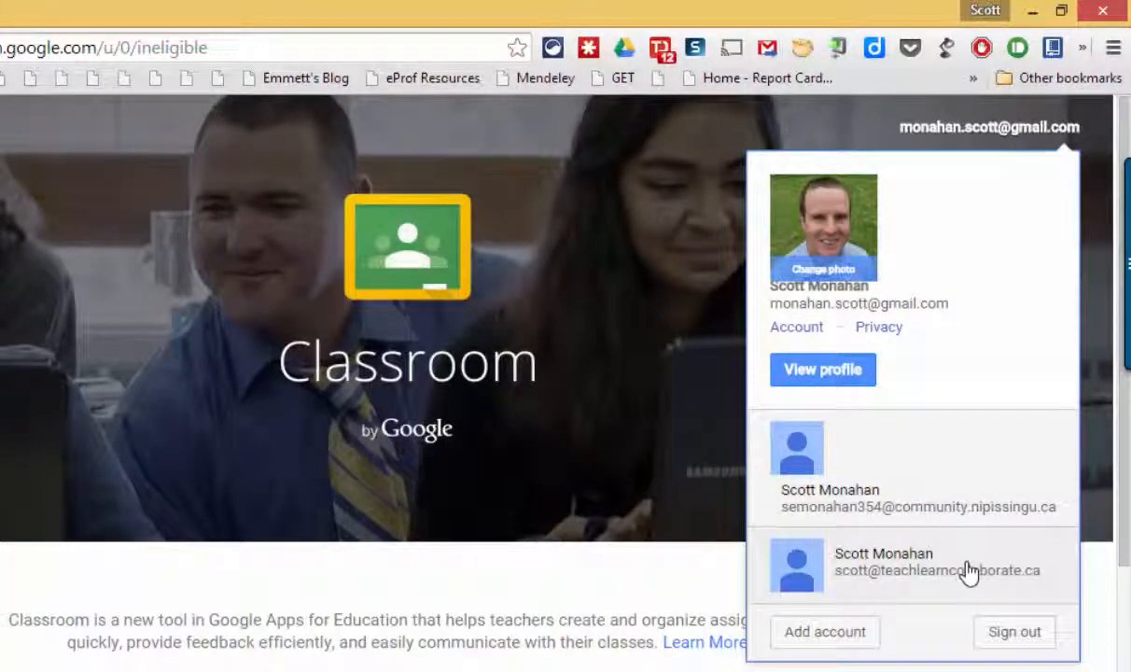
- Choose the teachlearncollaborate.ca account to show Scott's Demo Class on Classroom home
{"action": "left_click", "coordinate": [936, 571]}
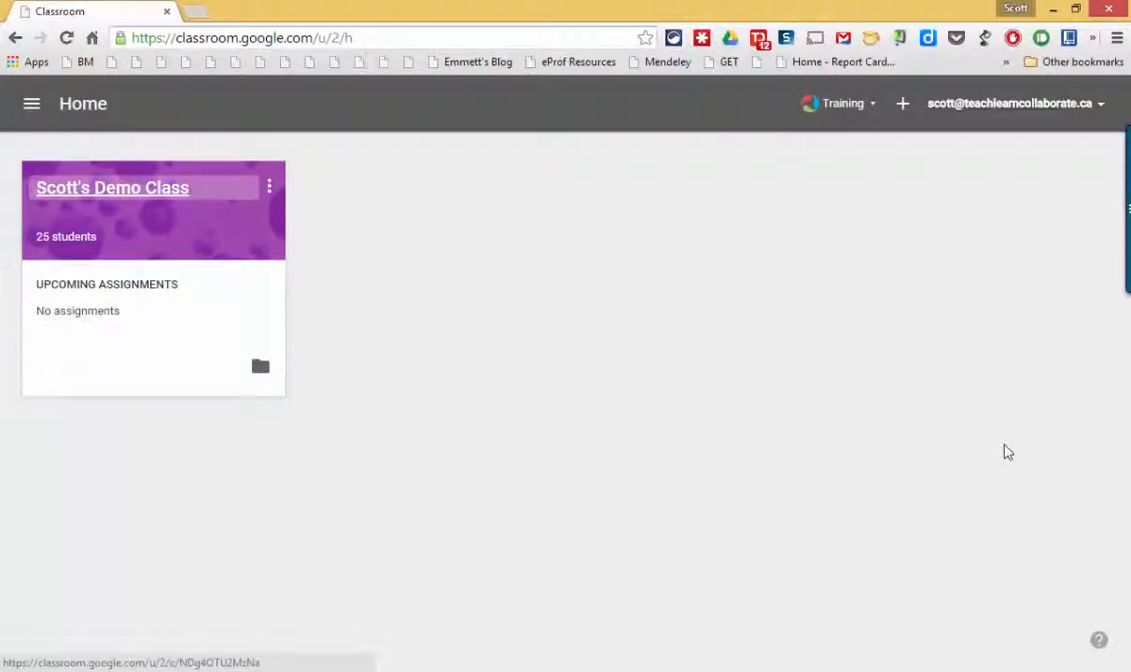
{"action": "mouse_move", "coordinate": [985, 130]}
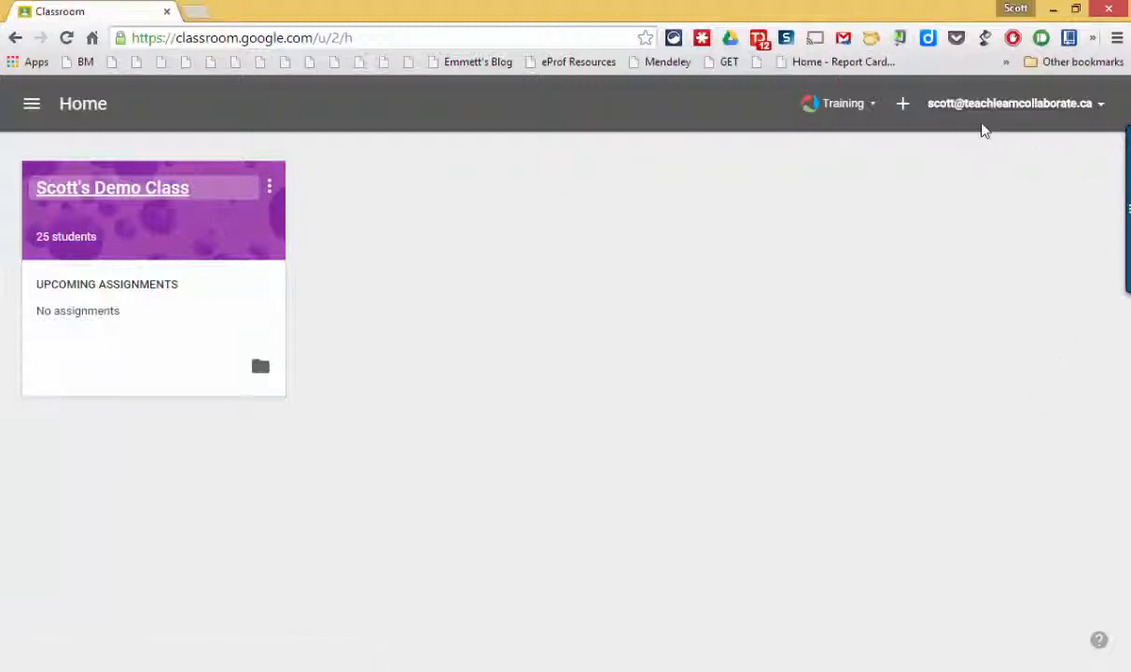
{"action": "mouse_move", "coordinate": [1010, 103]}
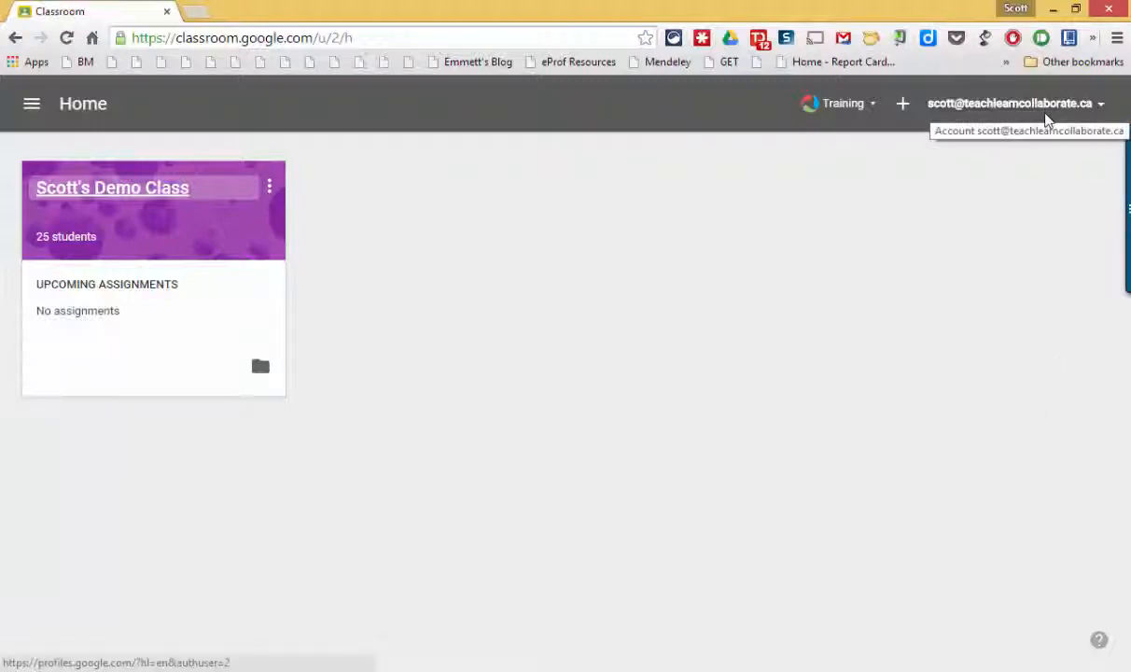